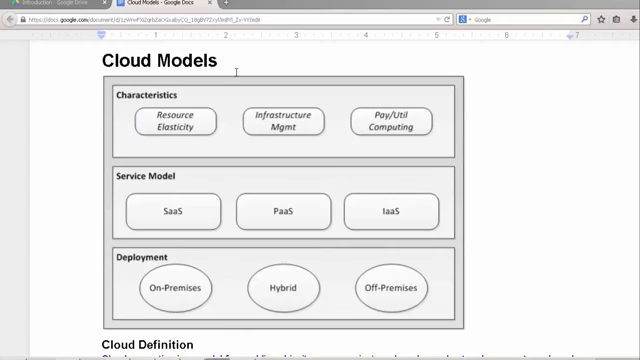
mouse_move(210, 93)
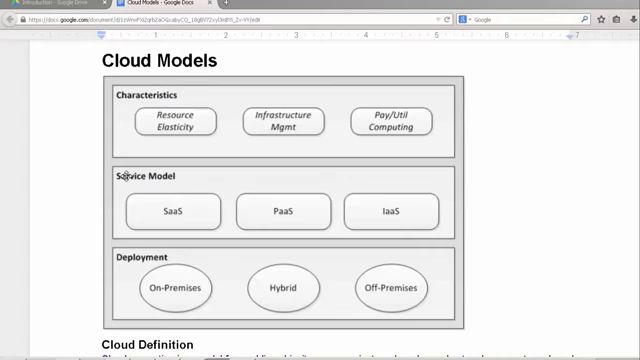
mouse_move(168, 258)
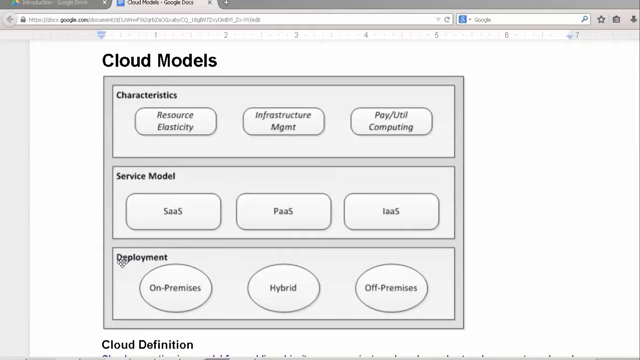
Scroll through the ARPANET article's introduction and logical map.
scroll("down", 3)
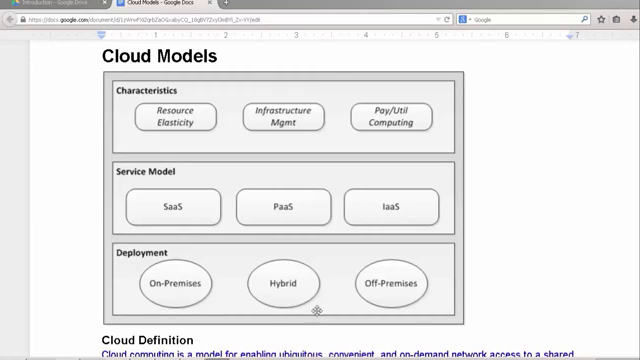
mouse_move(147, 107)
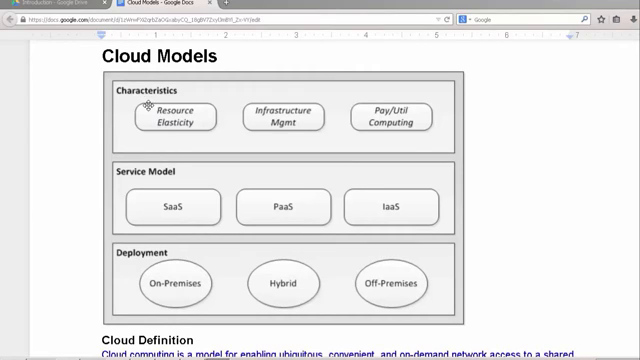
mouse_move(200, 266)
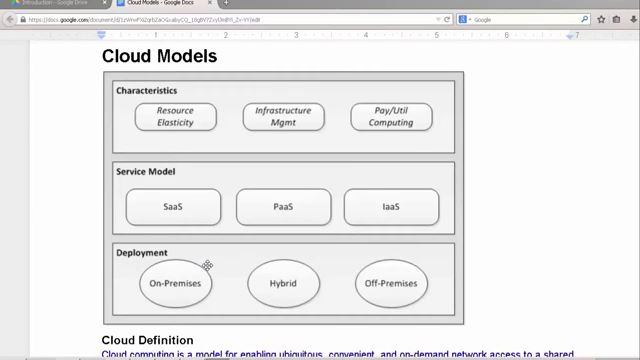
scroll("down", 3)
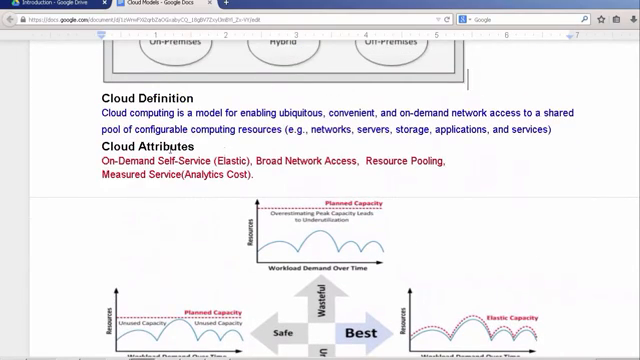
double_click(405, 161)
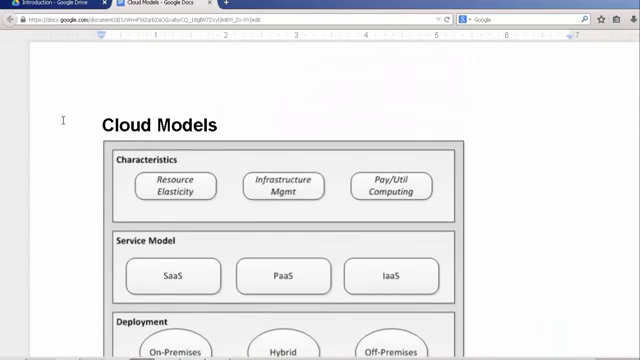
scroll("down", 3)
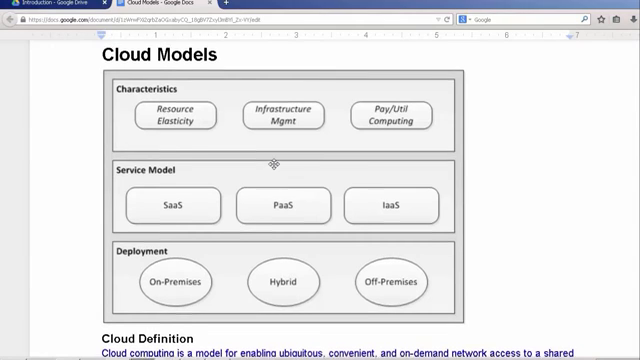
scroll("down", 3)
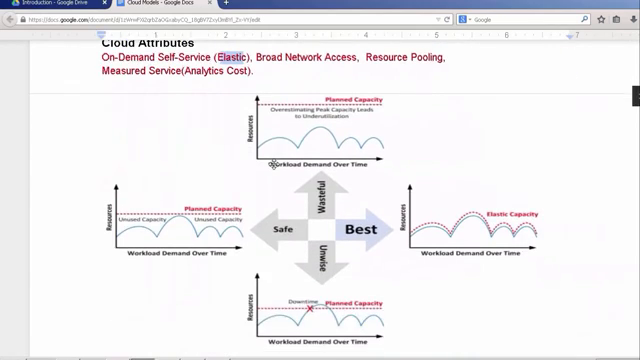
scroll("down", 3)
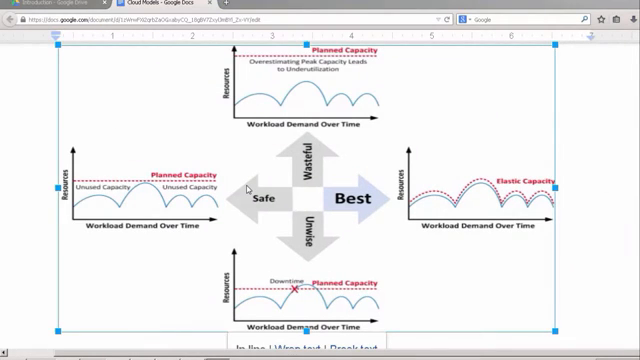
mouse_move(228, 170)
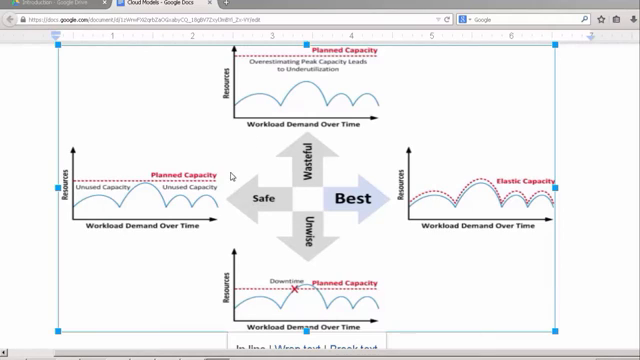
mouse_move(290, 128)
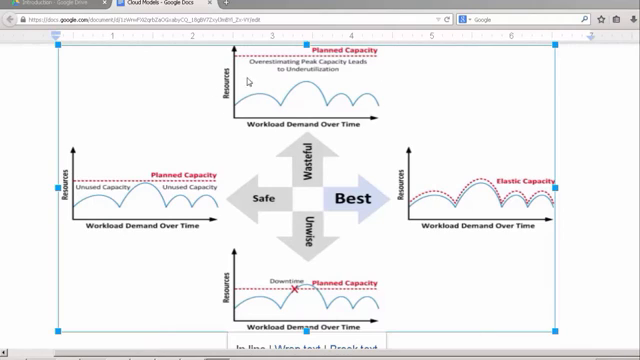
mouse_move(438, 95)
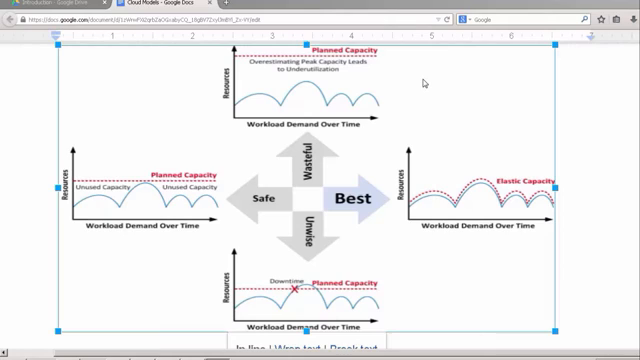
mouse_move(282, 173)
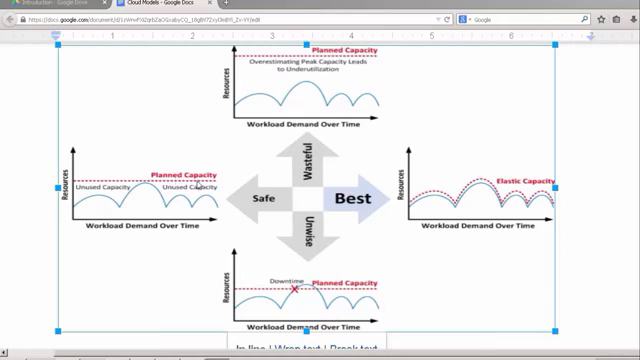
mouse_move(147, 188)
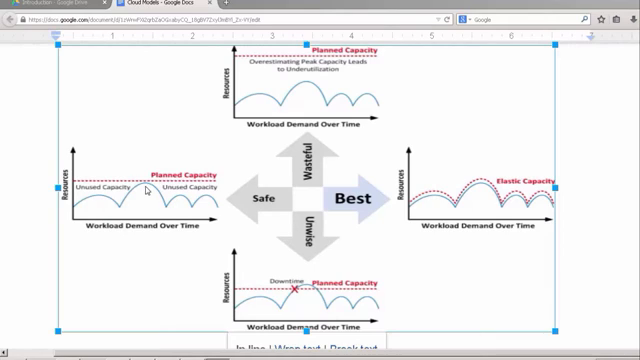
mouse_move(116, 179)
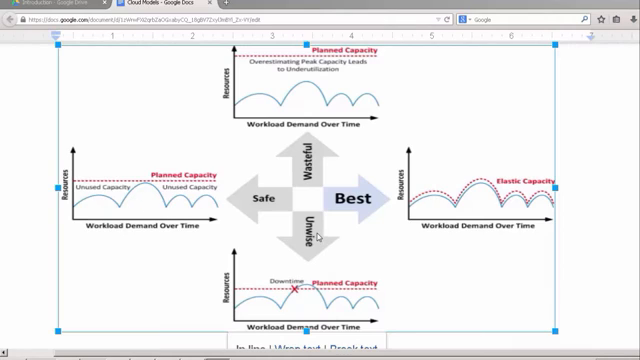
mouse_move(310, 298)
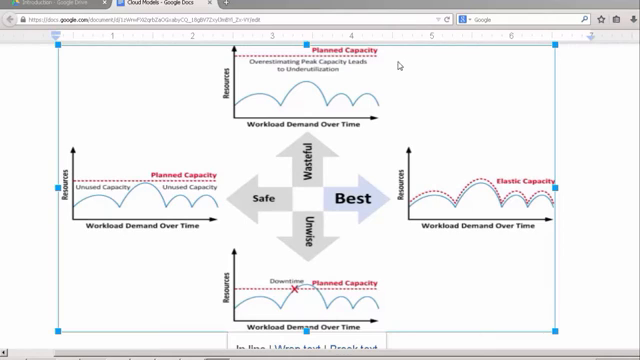
mouse_move(398, 66)
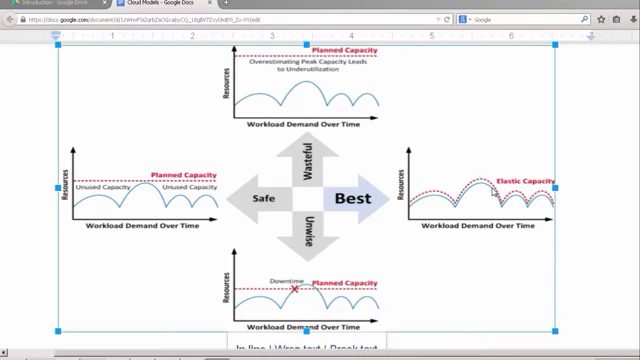
mouse_move(465, 211)
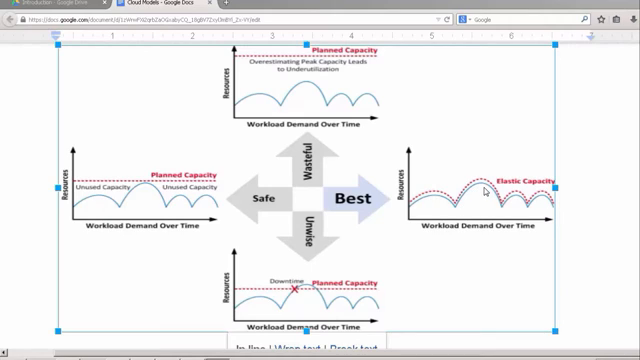
mouse_move(475, 188)
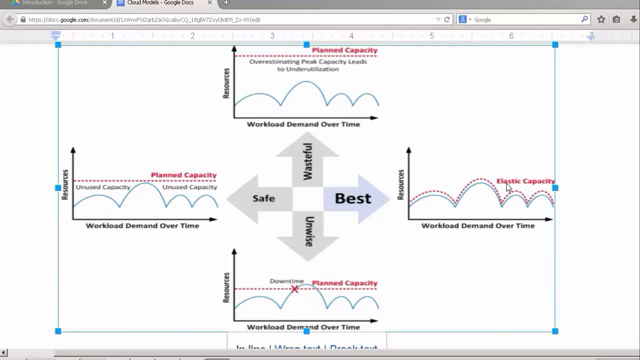
mouse_move(502, 124)
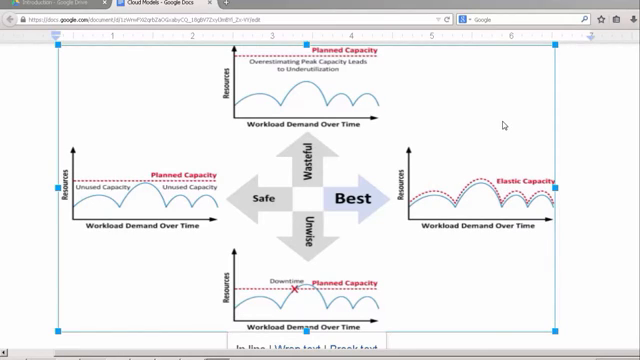
mouse_move(486, 131)
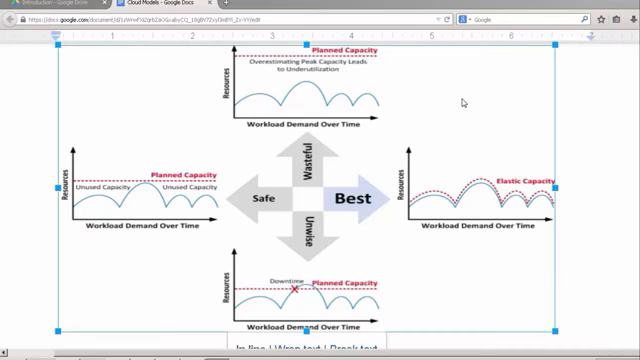
mouse_move(536, 184)
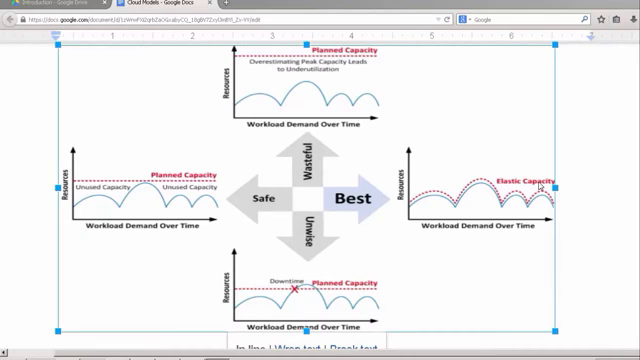
mouse_move(500, 122)
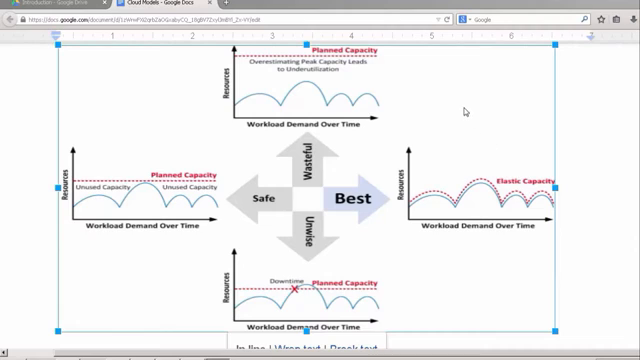
mouse_move(463, 103)
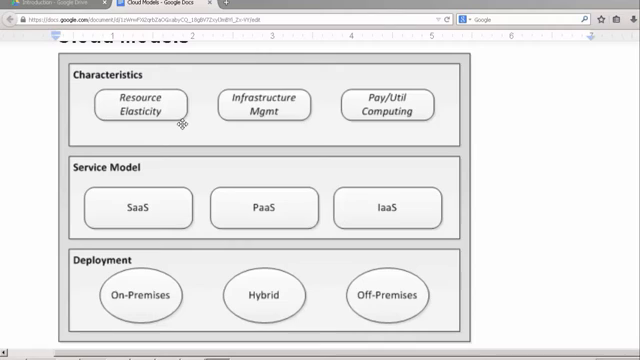
mouse_move(183, 124)
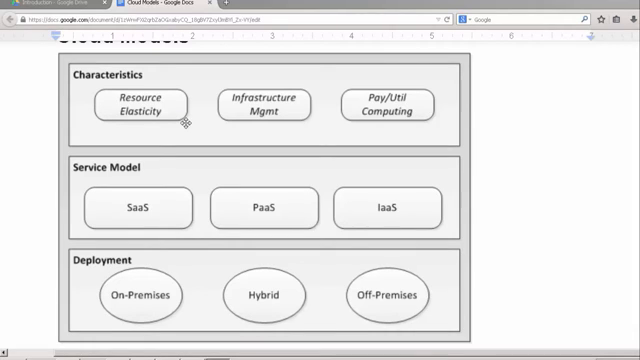
mouse_move(399, 134)
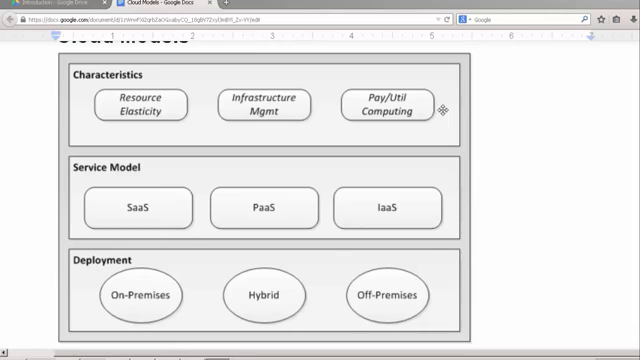
mouse_move(338, 80)
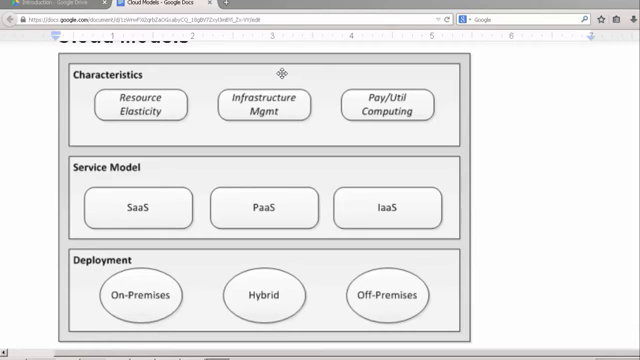
mouse_move(258, 97)
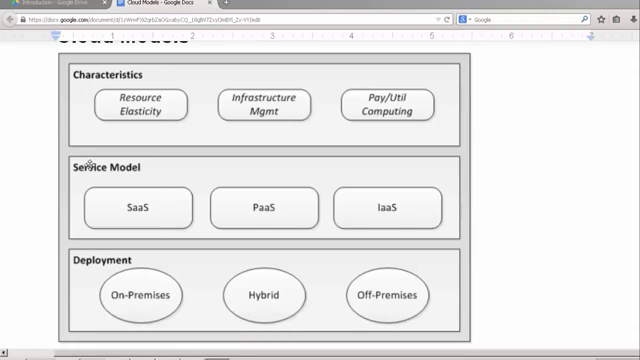
mouse_move(68, 162)
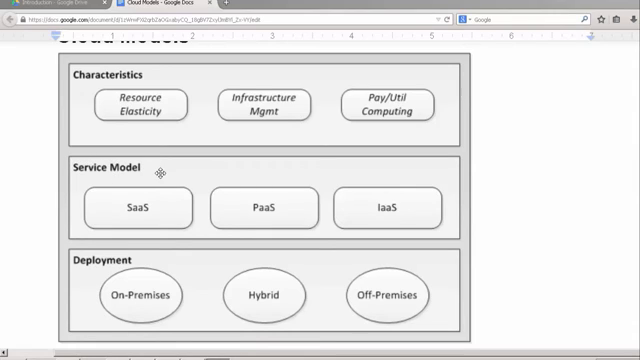
mouse_move(388, 211)
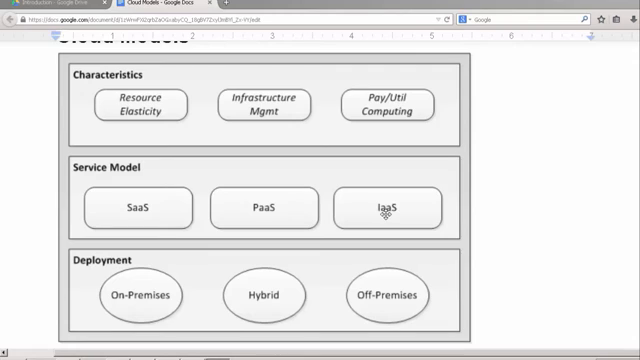
mouse_move(122, 296)
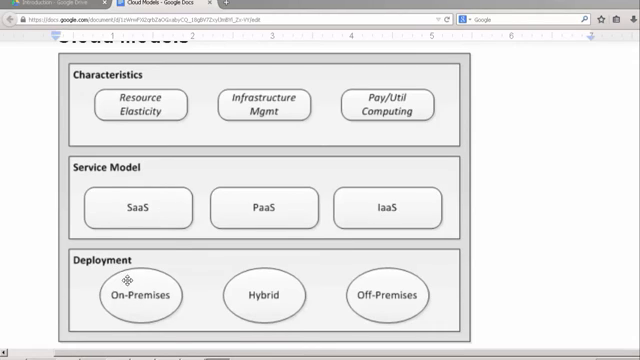
mouse_move(147, 296)
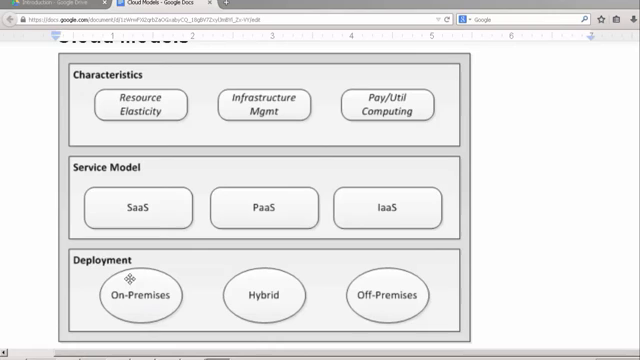
mouse_move(352, 291)
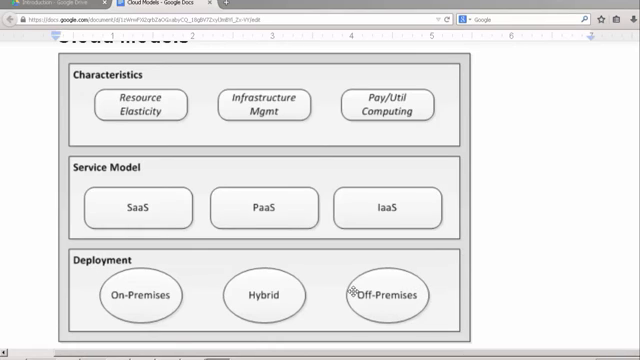
mouse_move(354, 293)
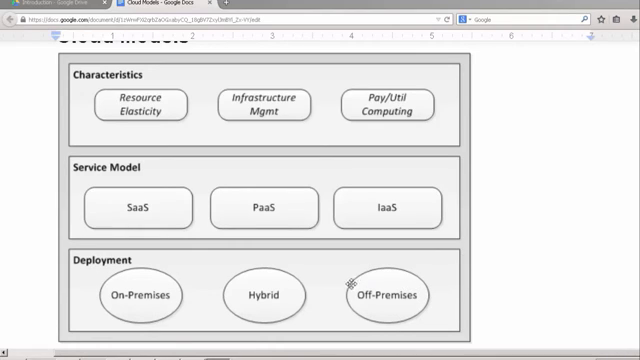
mouse_move(256, 298)
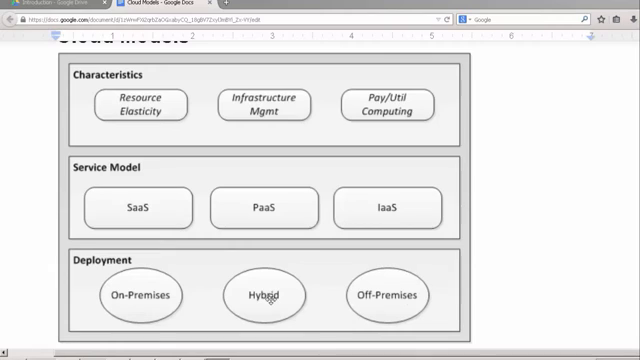
mouse_move(333, 308)
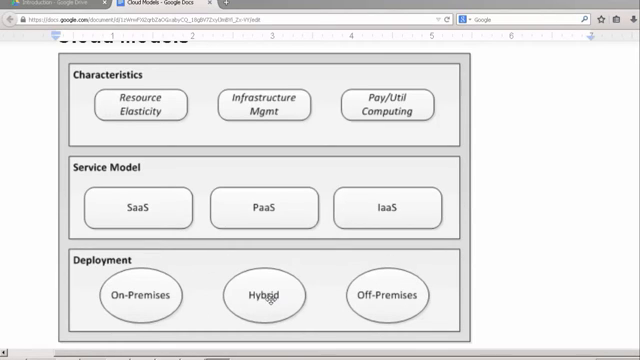
Highlight the IaaS and SaaS abbreviations and the Amazon AWS EC2 examples line in the chart.
scroll("down", 3)
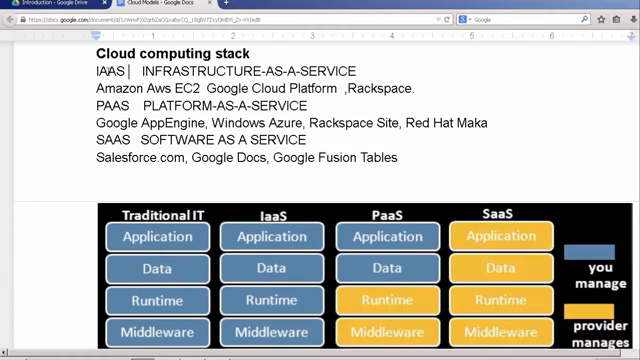
double_click(108, 71)
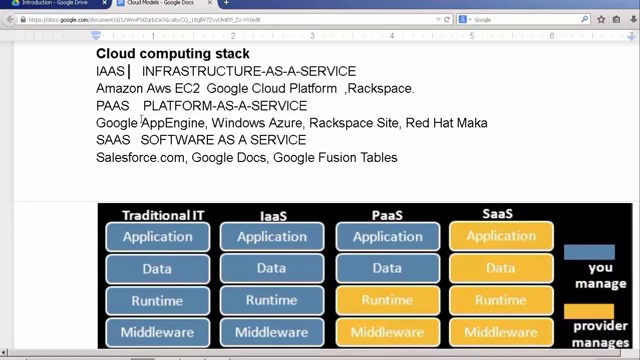
left_click_drag(150, 104, 310, 104)
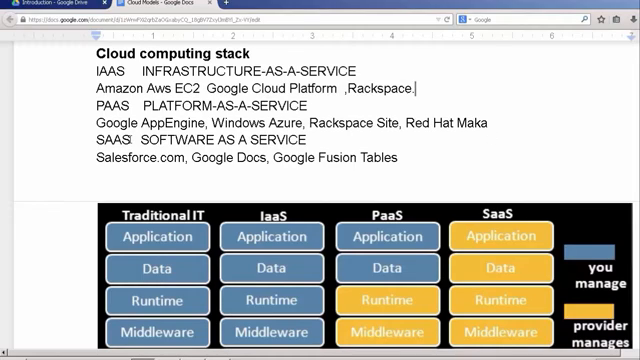
double_click(109, 138)
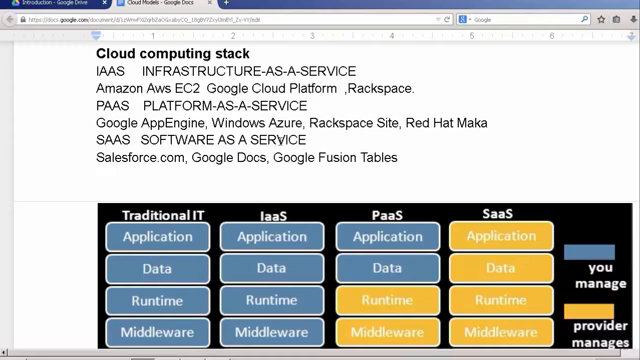
left_click(272, 157)
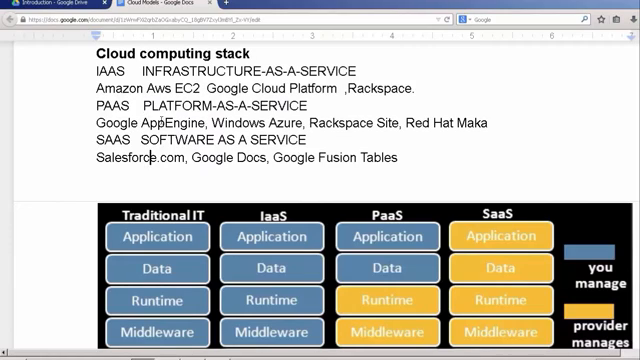
double_click(168, 123)
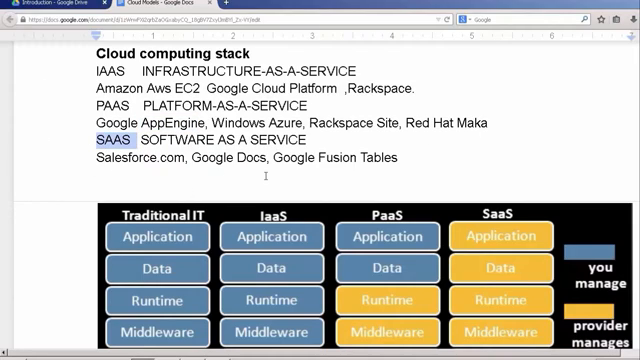
double_click(222, 158)
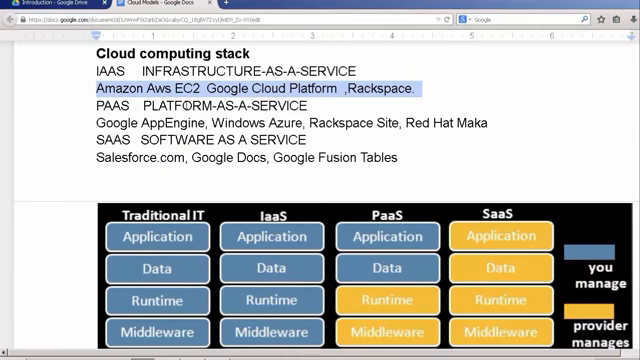
scroll("down", 3)
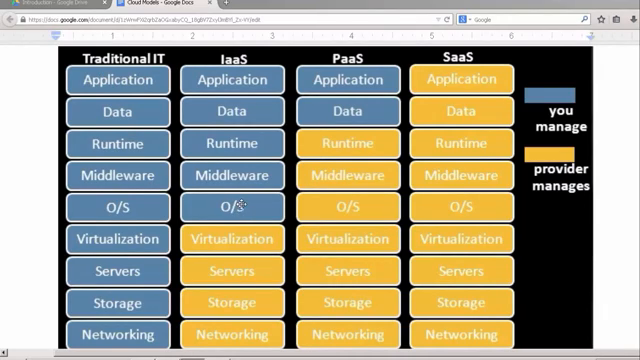
mouse_move(232, 172)
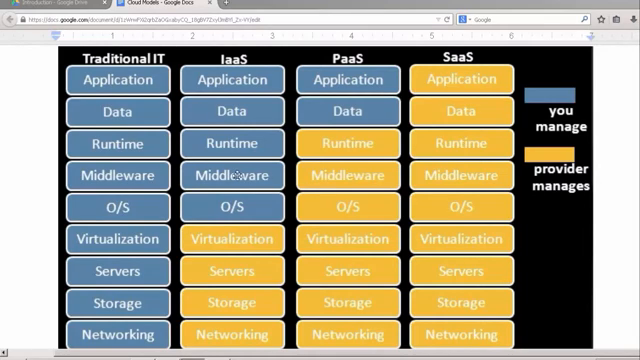
mouse_move(234, 181)
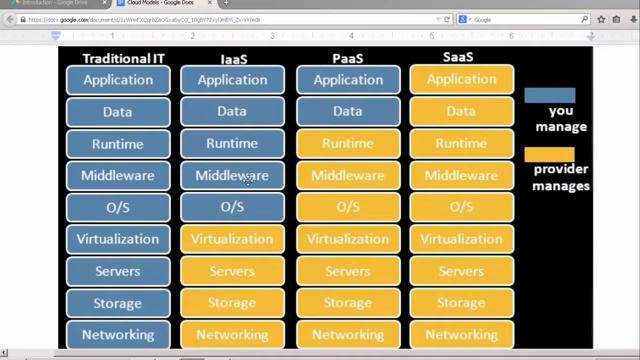
mouse_move(222, 175)
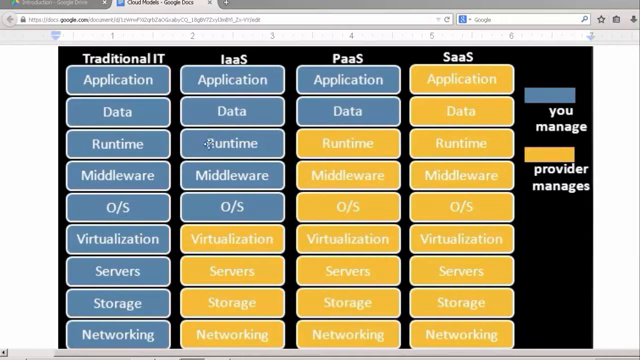
mouse_move(228, 144)
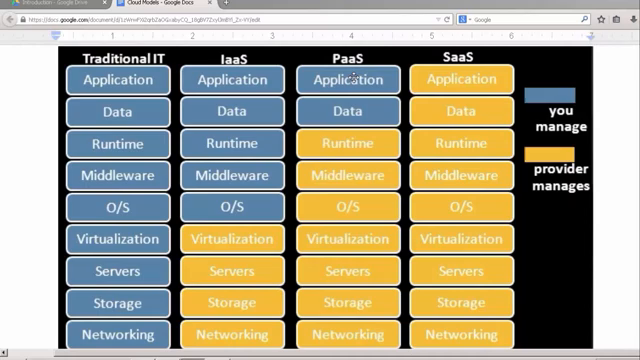
mouse_move(347, 173)
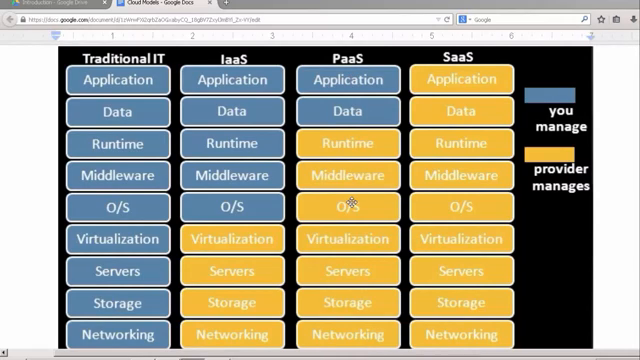
mouse_move(345, 305)
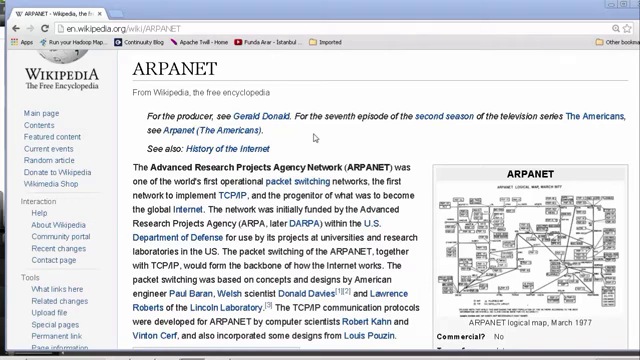
mouse_move(311, 147)
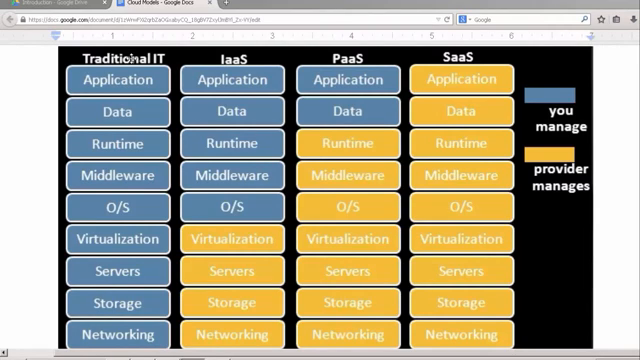
Scroll down to the Public, Private & Hybrid Clouds section and its Venn diagram.
scroll("down", 3)
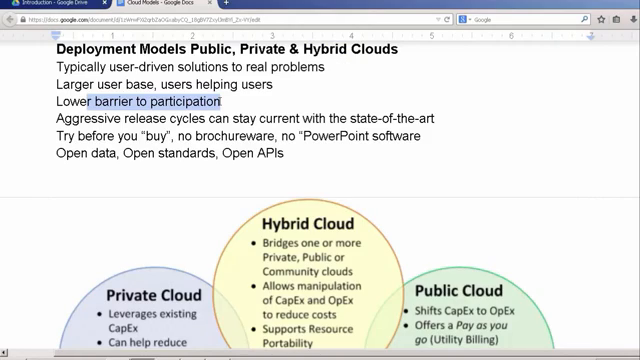
scroll("down", 3)
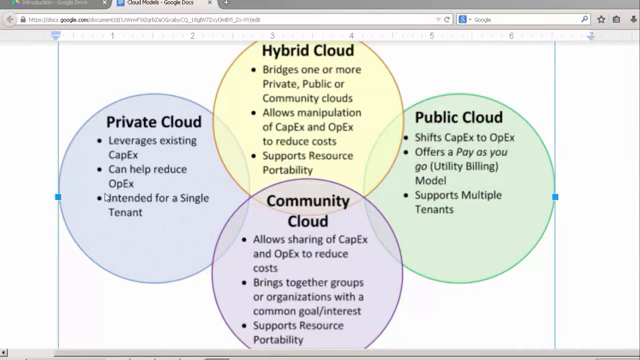
mouse_move(446, 125)
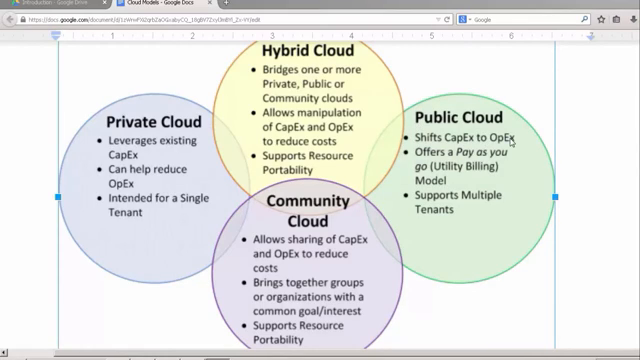
mouse_move(526, 140)
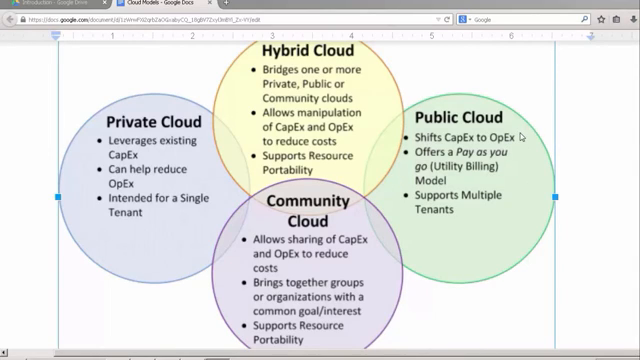
mouse_move(175, 172)
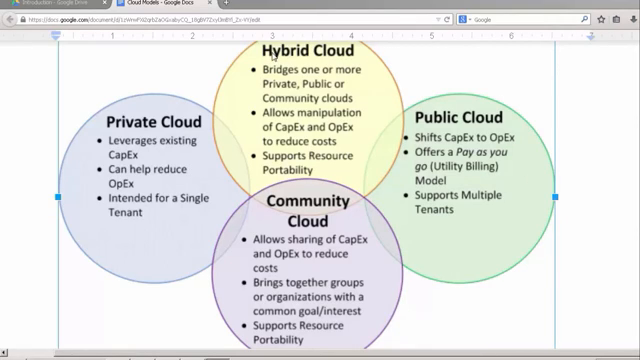
mouse_move(312, 184)
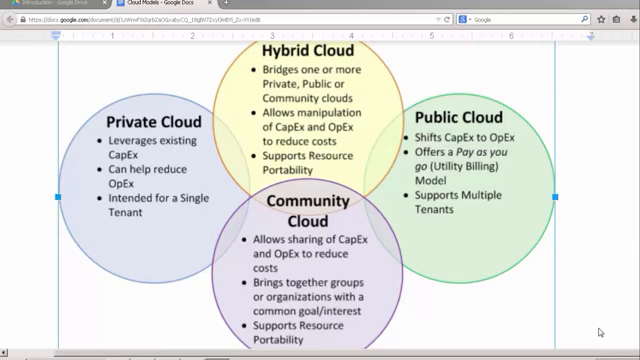
scroll("down", 3)
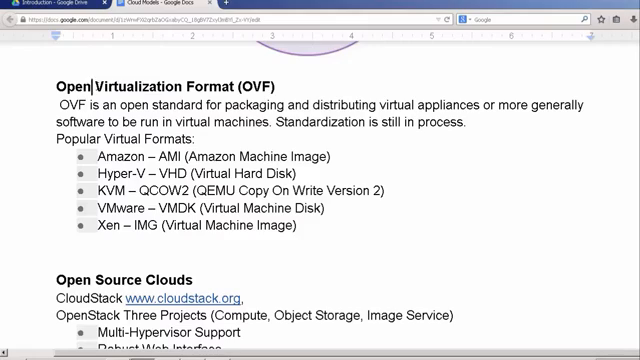
double_click(125, 75)
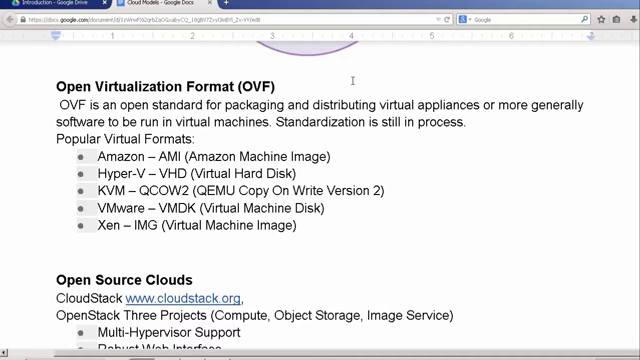
mouse_move(397, 155)
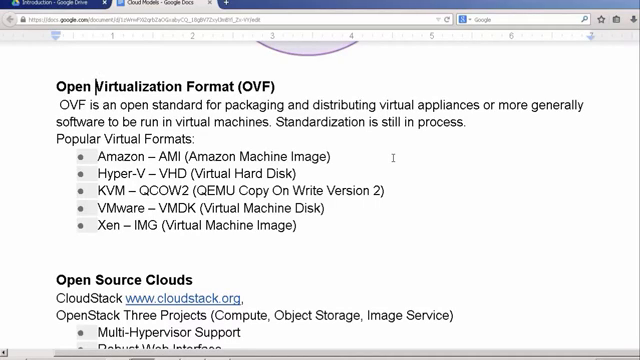
mouse_move(368, 62)
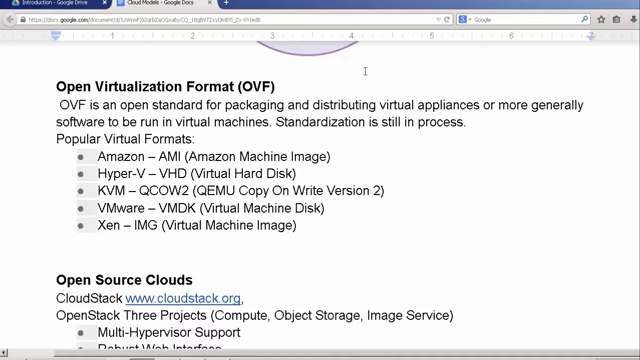